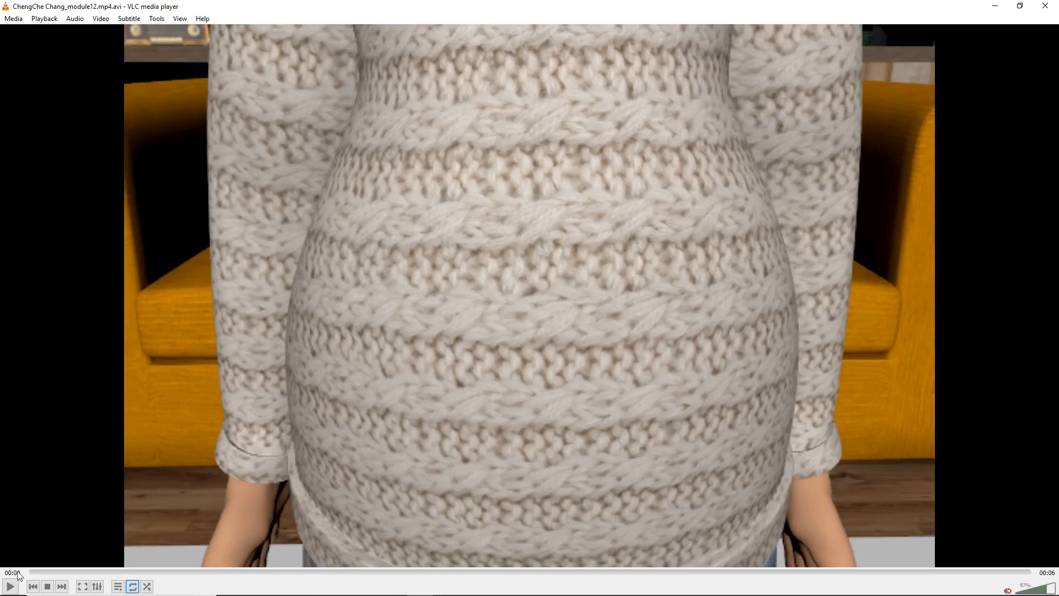
Play the student's module 12 character animation video in VLC
left_click(10, 585)
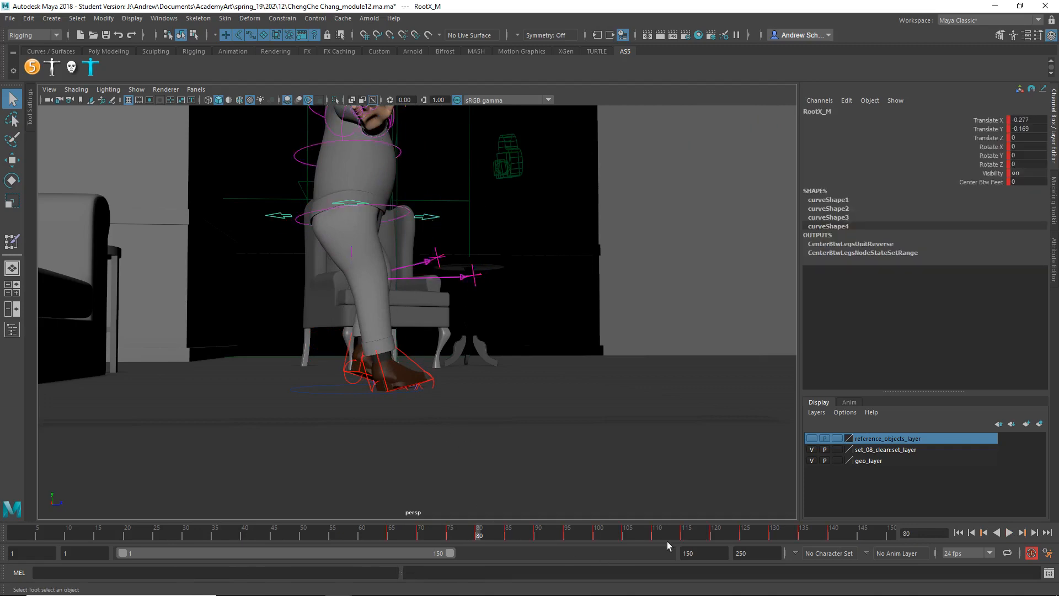
Step back through the walk keyframes from frame 80 down to 65
left_click(983, 532)
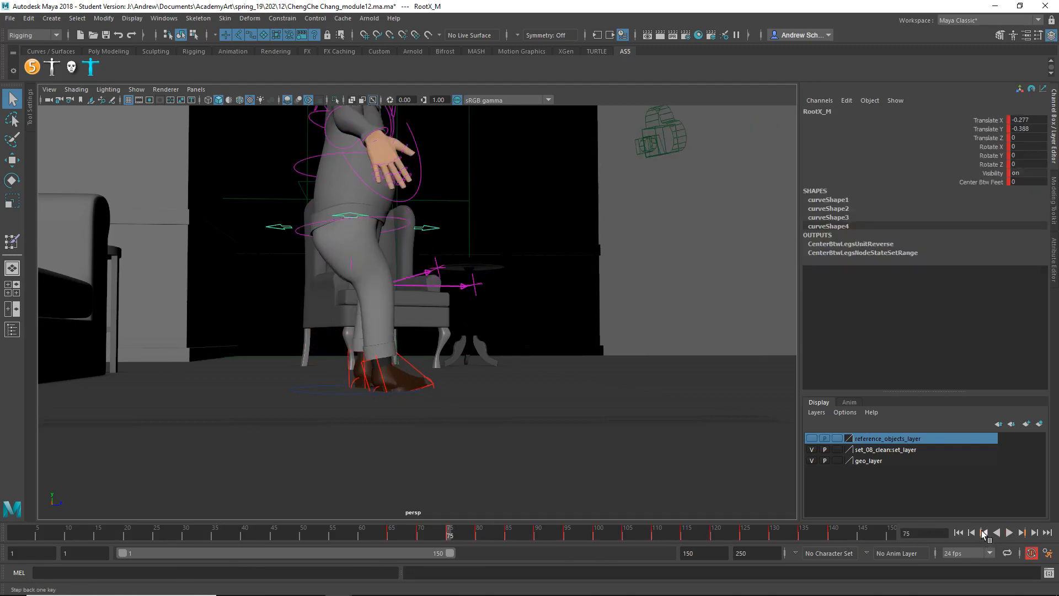
left_click(984, 532)
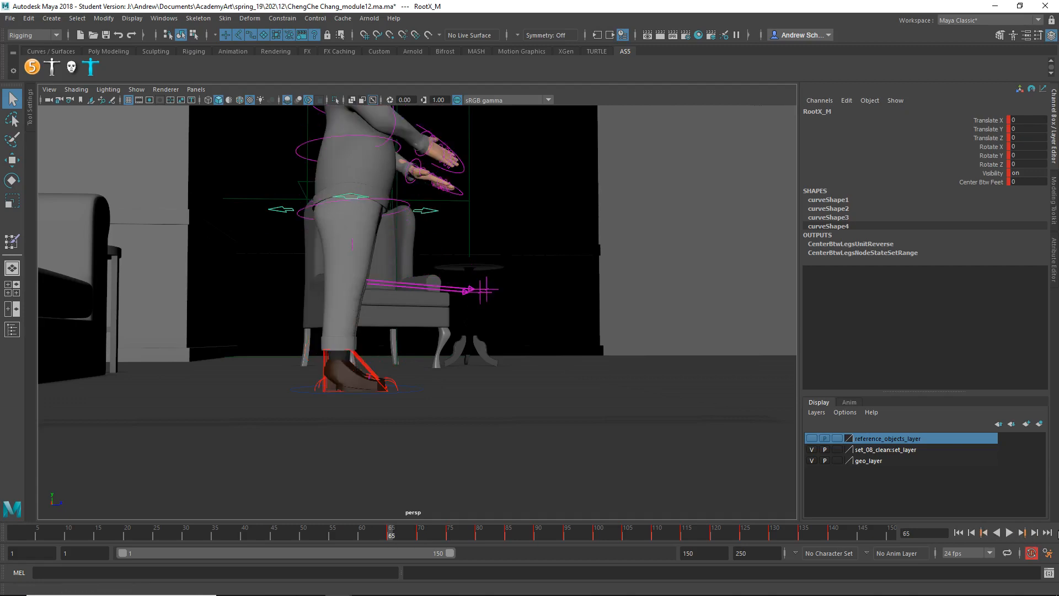
left_click(448, 532)
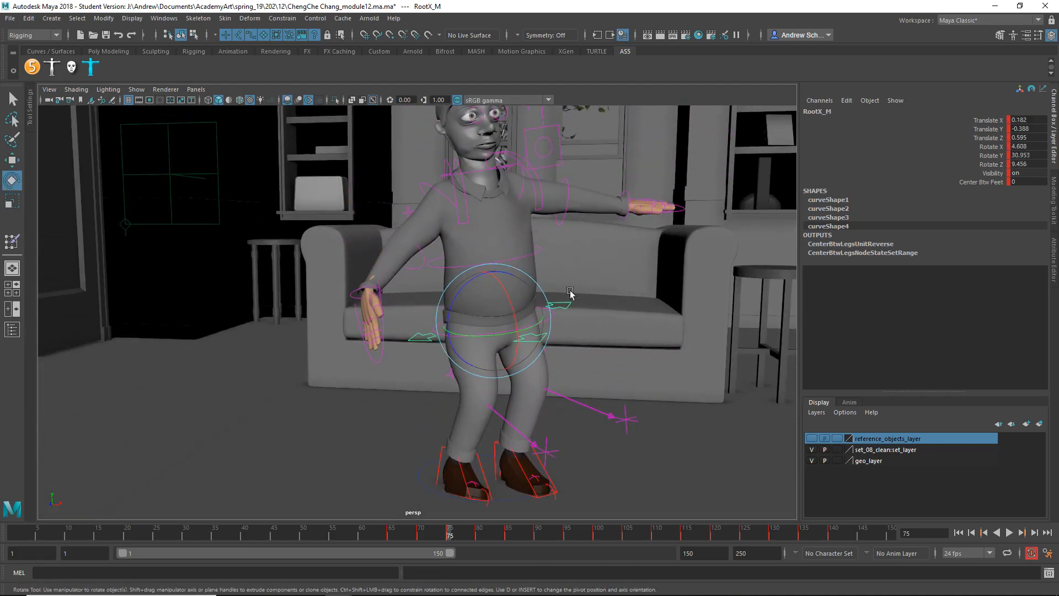
Select the FKSpine1_M control at frame 75 to correct the upper-body twist
left_click(468, 284)
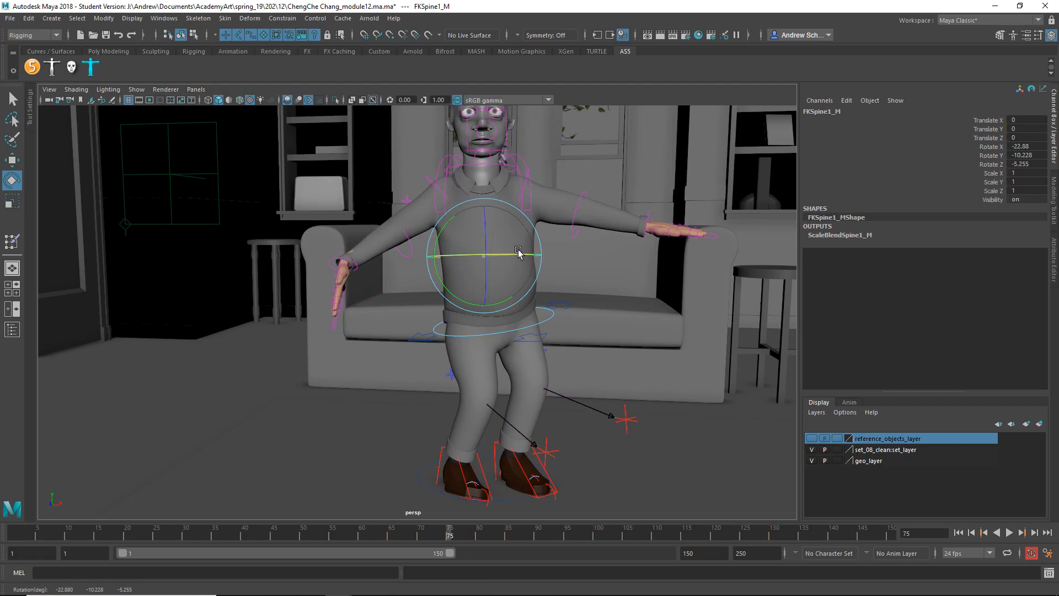
left_click(530, 498)
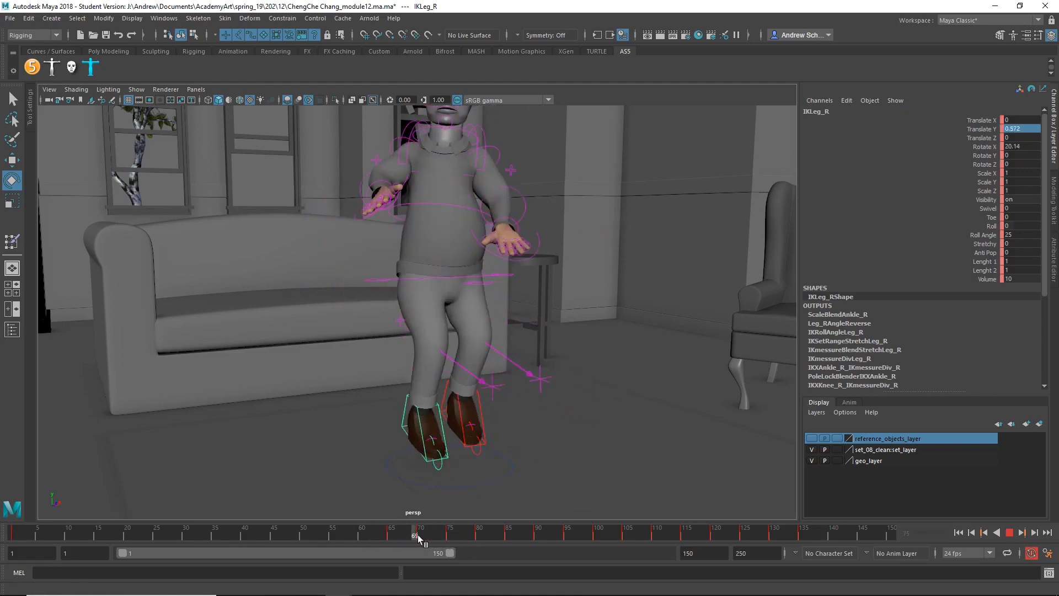
Scrub to frame 65 where the right foot lands and check IKLeg_R placement
left_click(393, 535)
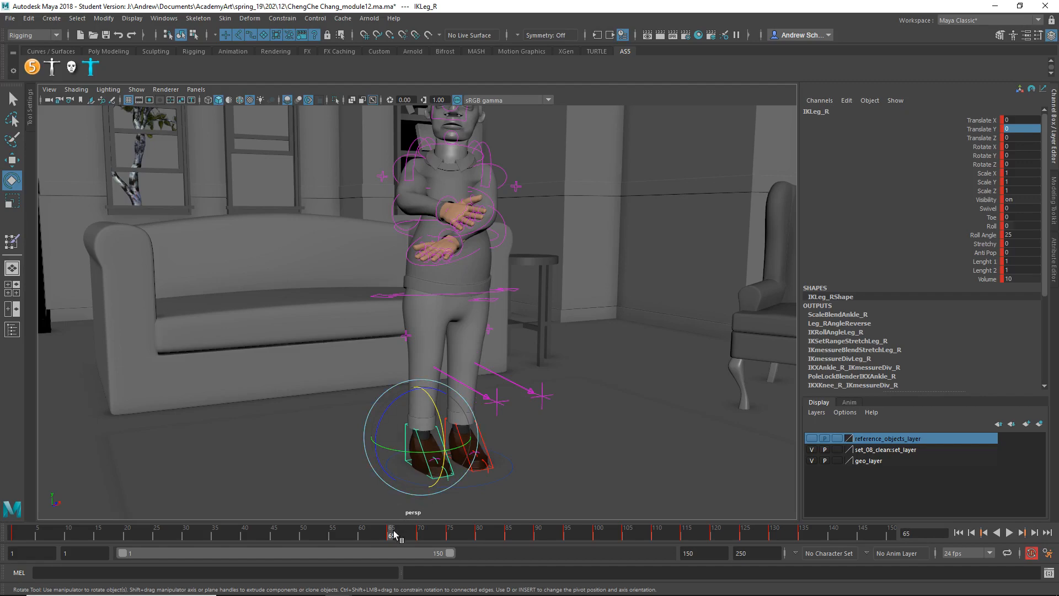
left_click(1007, 532)
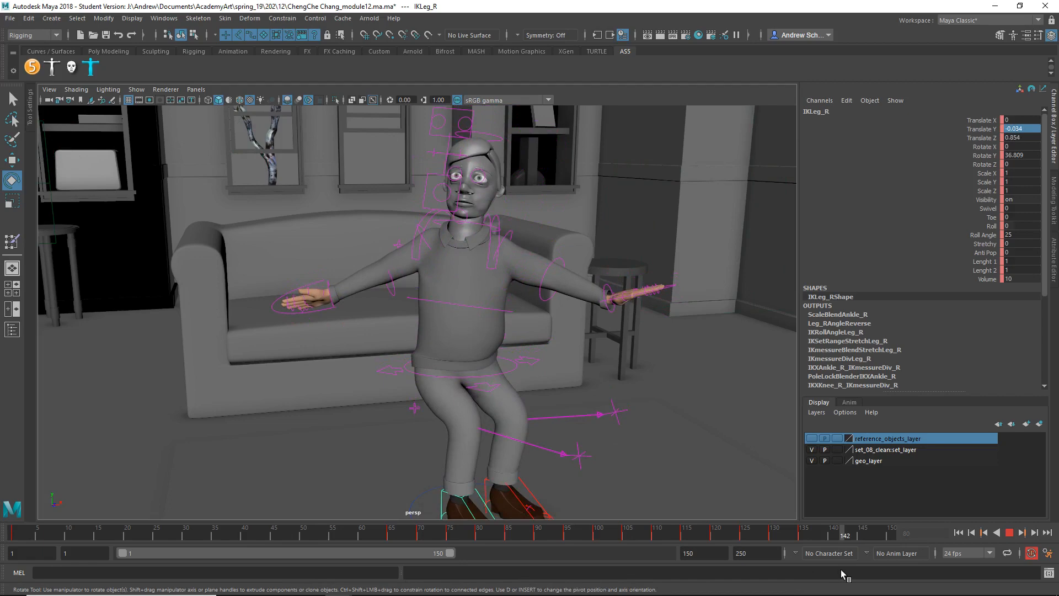
Compare the seated right foot placement at frame 80 and frame 126
left_click(476, 530)
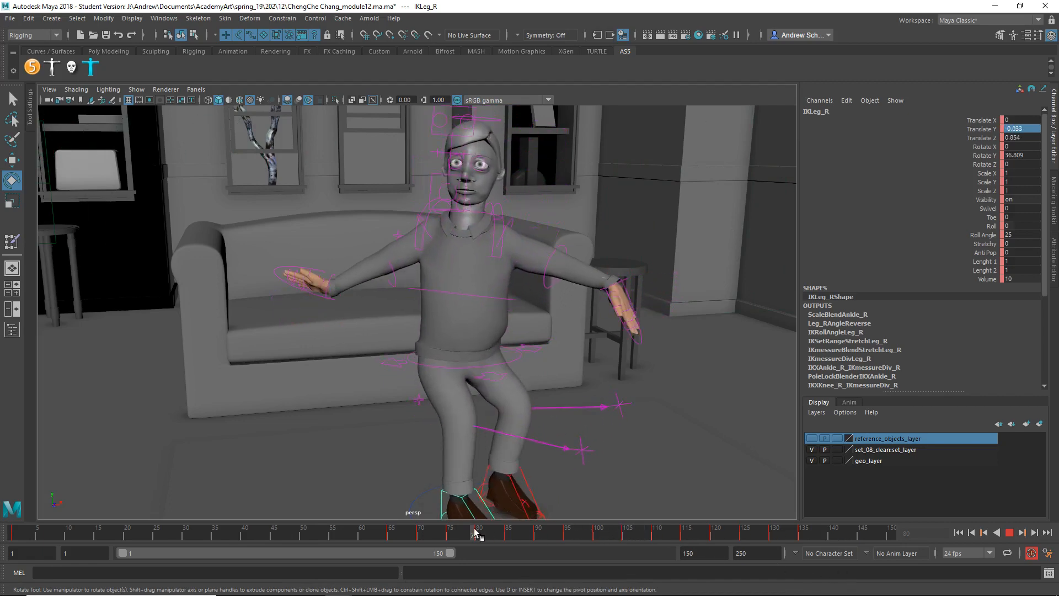
left_click(476, 530)
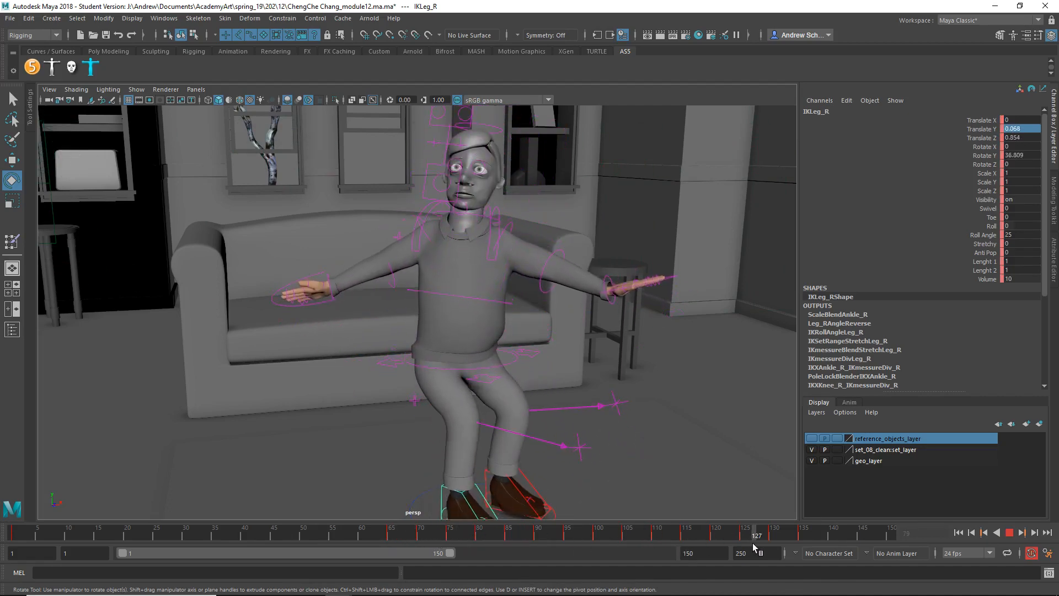
left_click(748, 533)
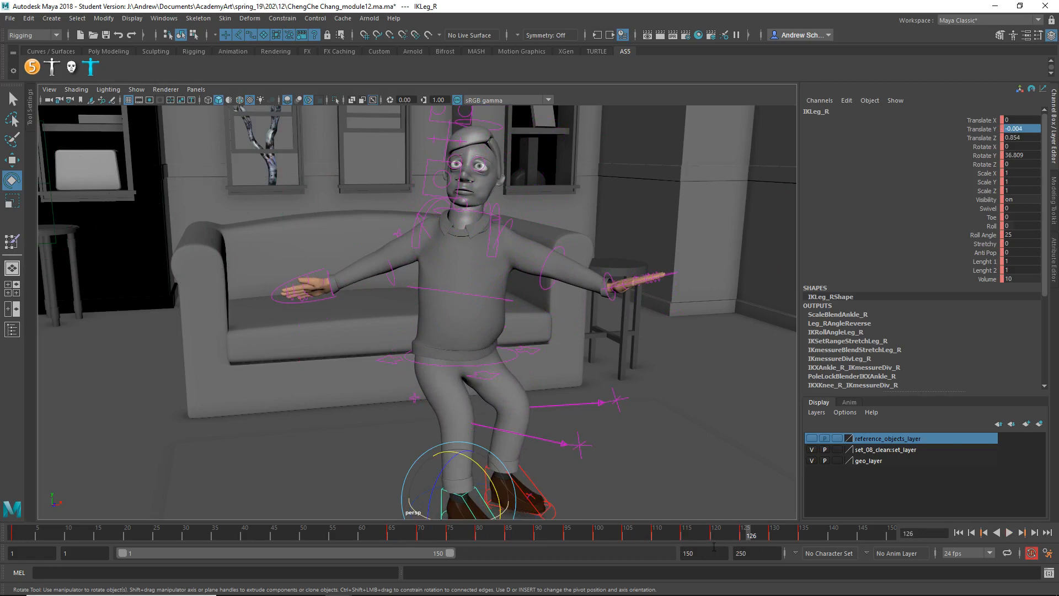